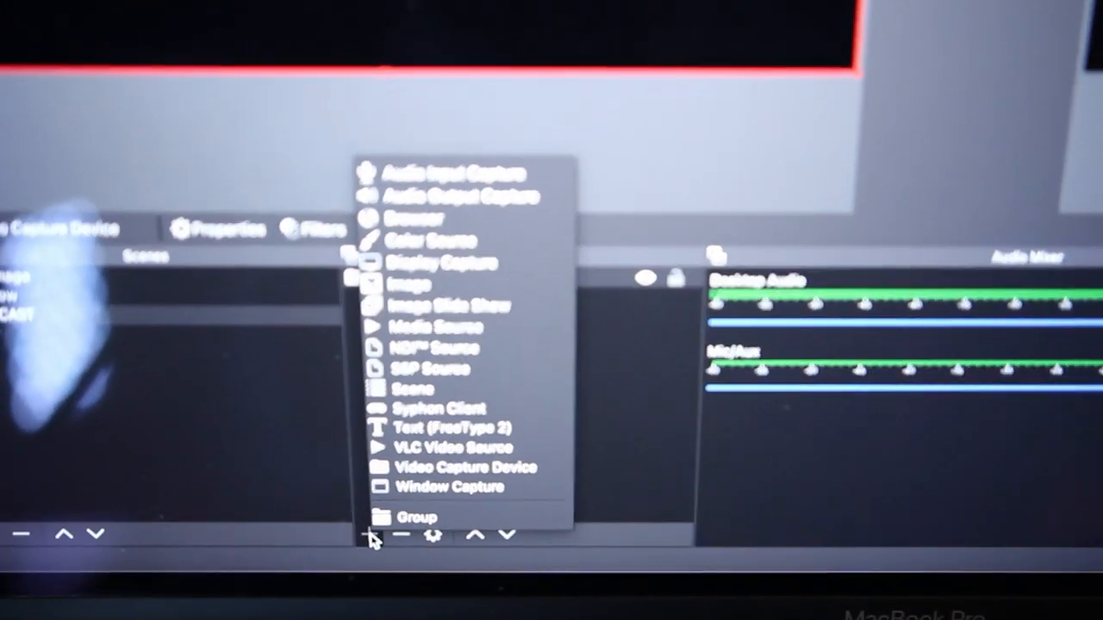
pyautogui.moveTo(445, 469)
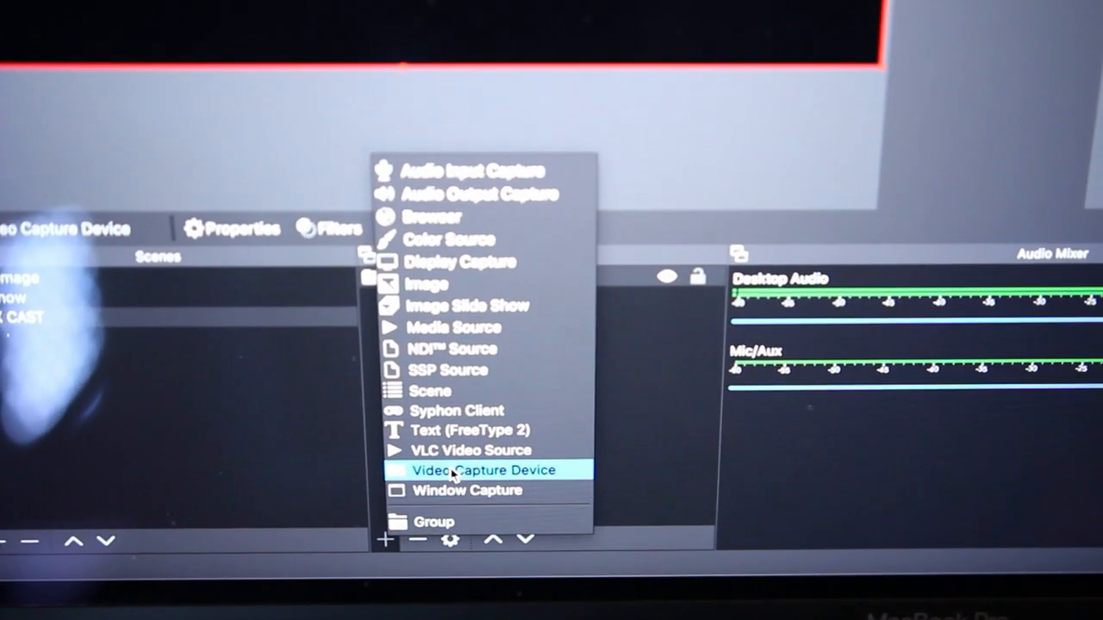
# Add a new Video Capture Device source, proposed as 'Video Capture Device 2'
pyautogui.click(483, 471)
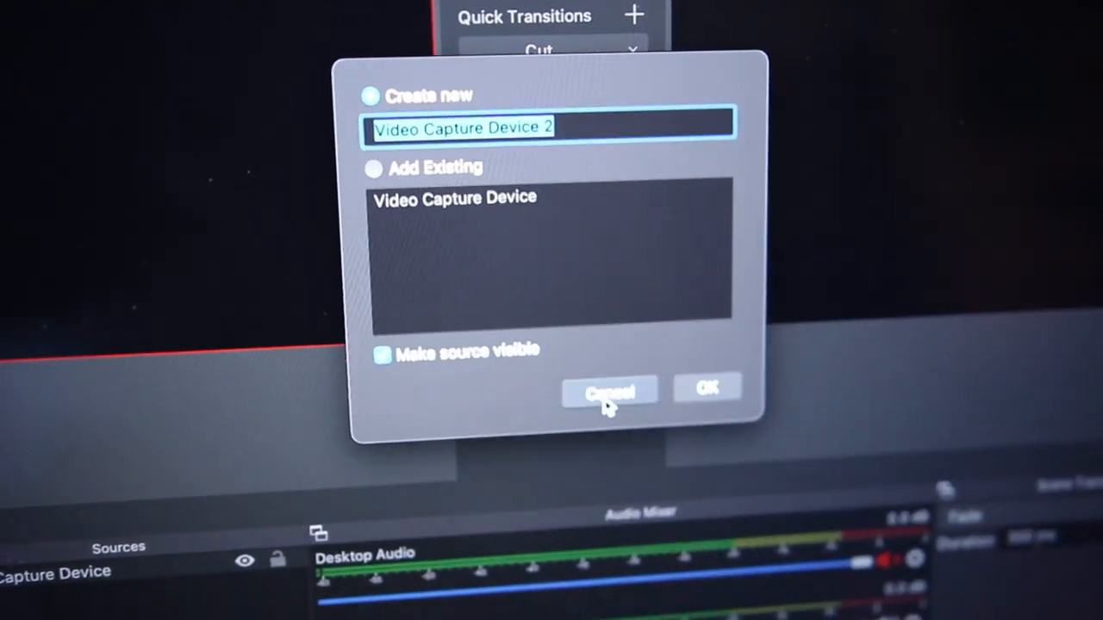
# Cancel the duplicate and review the existing source's properties: AtomX CAST at 1920x1080 preset
pyautogui.click(610, 390)
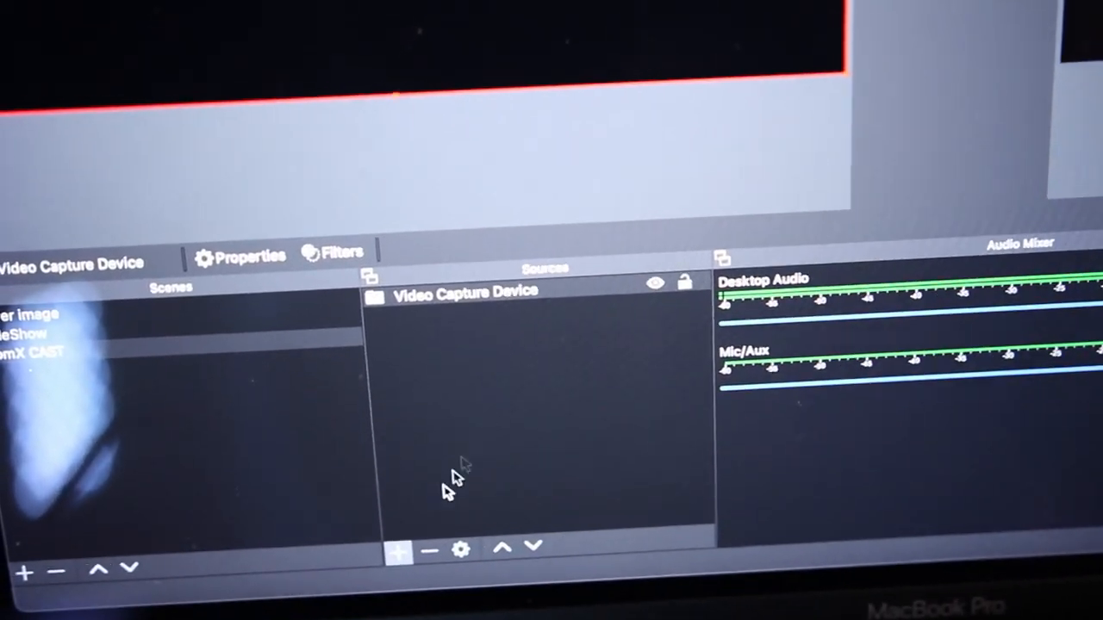
pyautogui.click(240, 259)
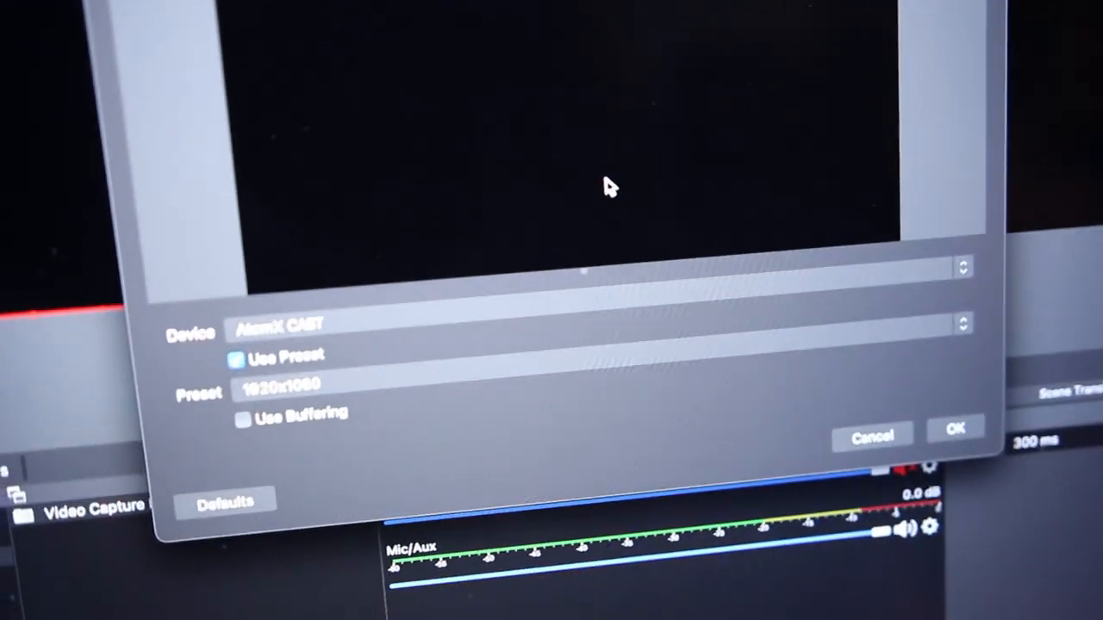